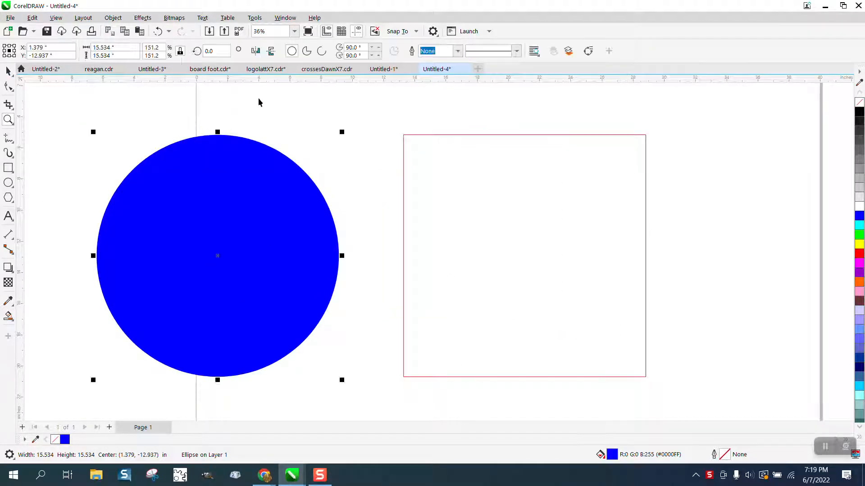
Step: Place the blue circle inside the red rectangle as PowerClip contents via Object > PowerClip
scroll("down", 3)
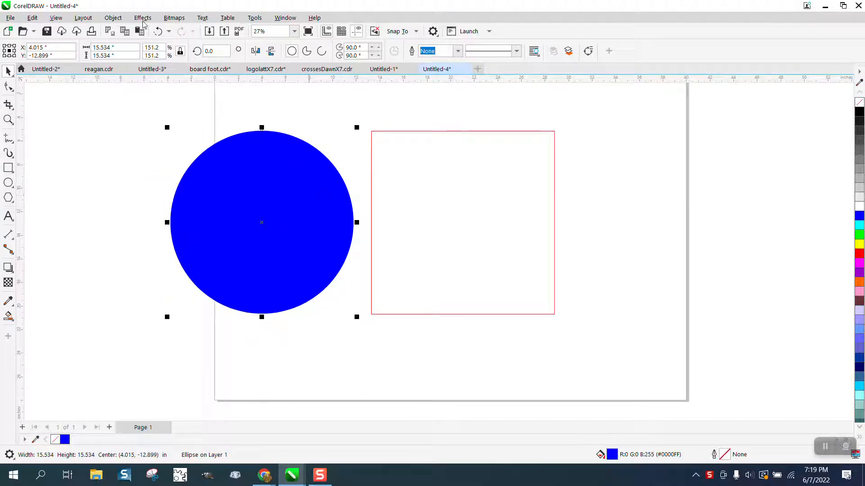
left_click(112, 17)
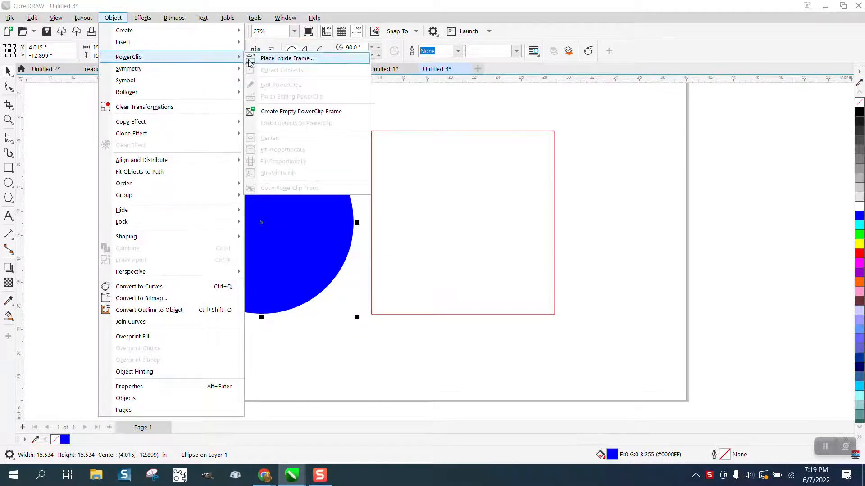
left_click(286, 58)
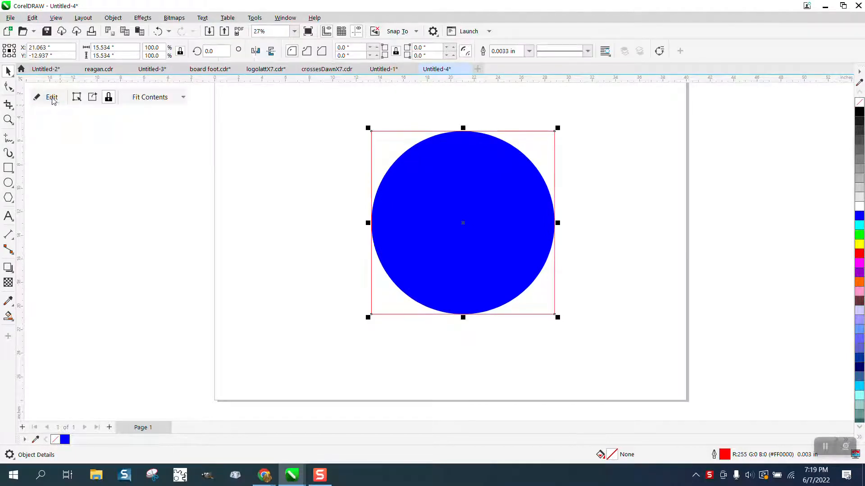
mouse_move(76, 97)
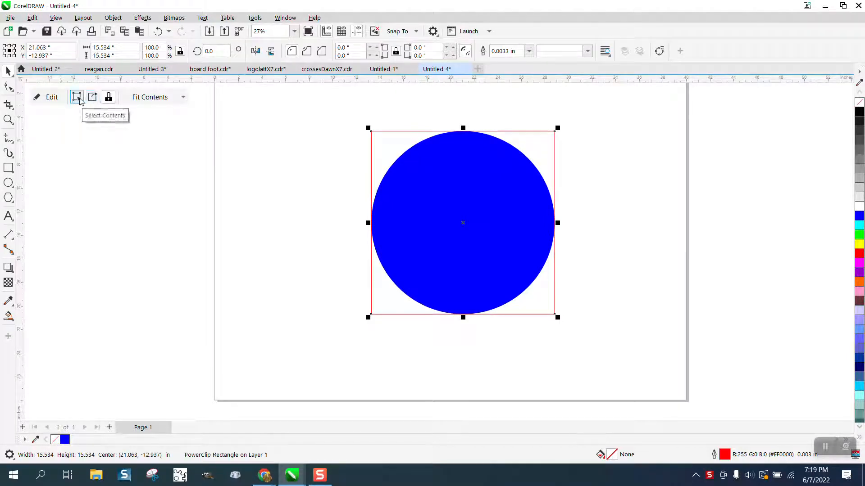
Step: Drag the blue circle left out of the rectangle, then apply Frame Type > Remove Frame
left_click(76, 98)
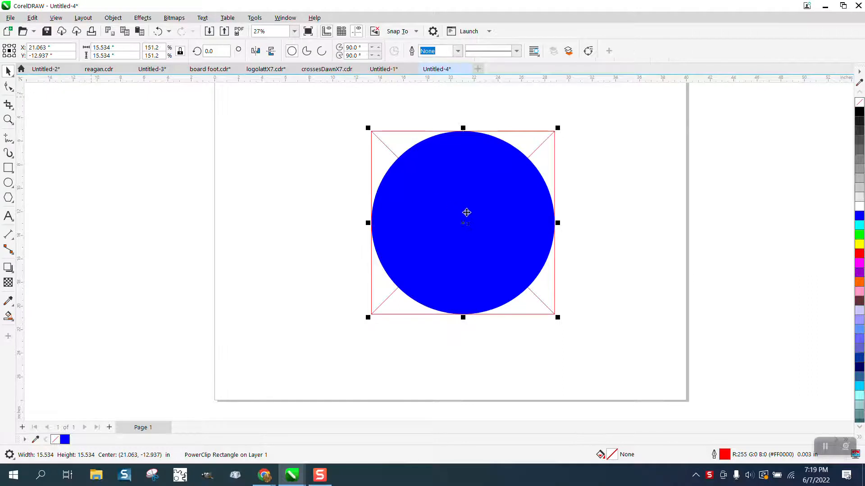
left_click_drag(466, 212, 230, 222)
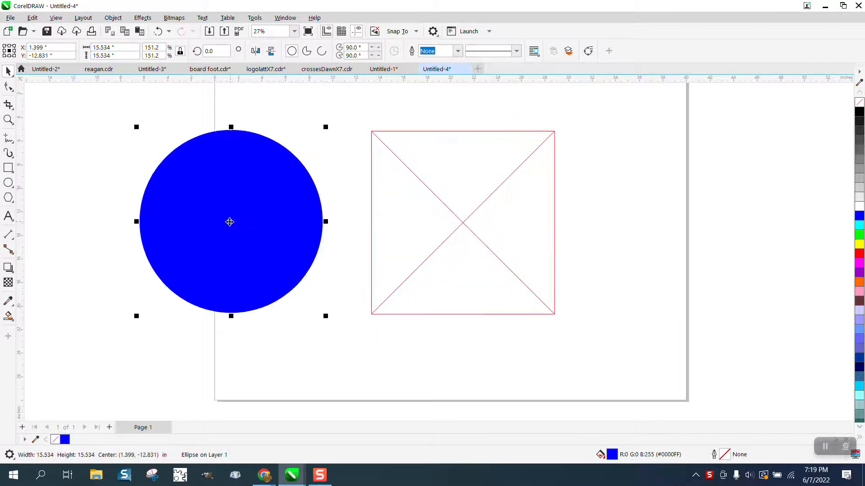
left_click(462, 222)
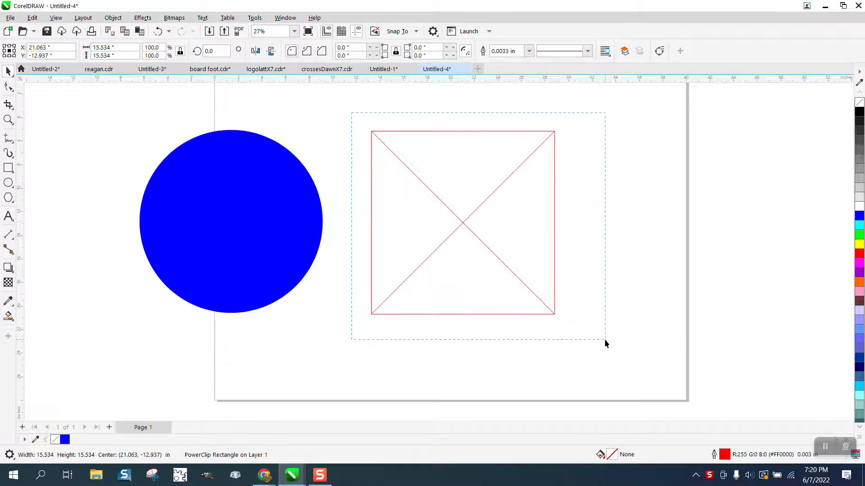
right_click(462, 223)
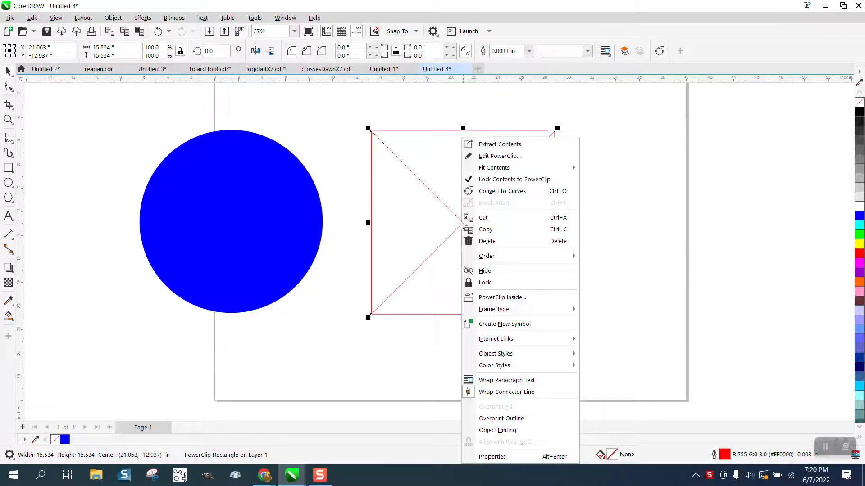
mouse_move(516, 297)
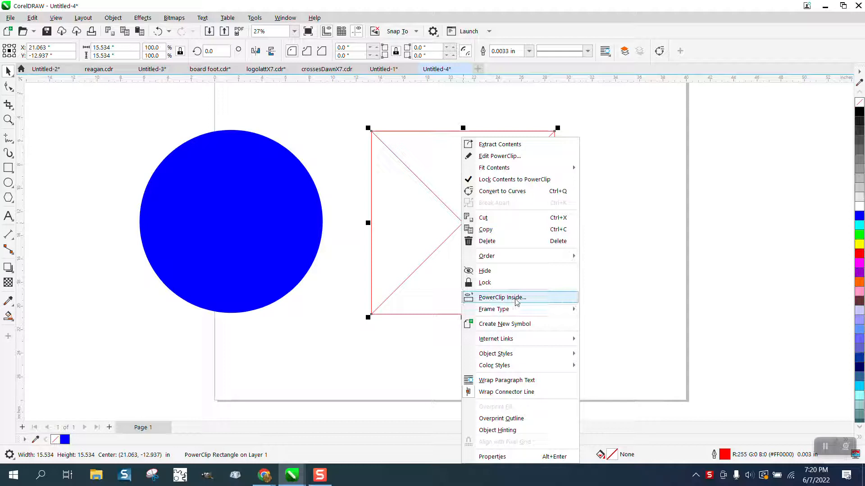
mouse_move(493, 309)
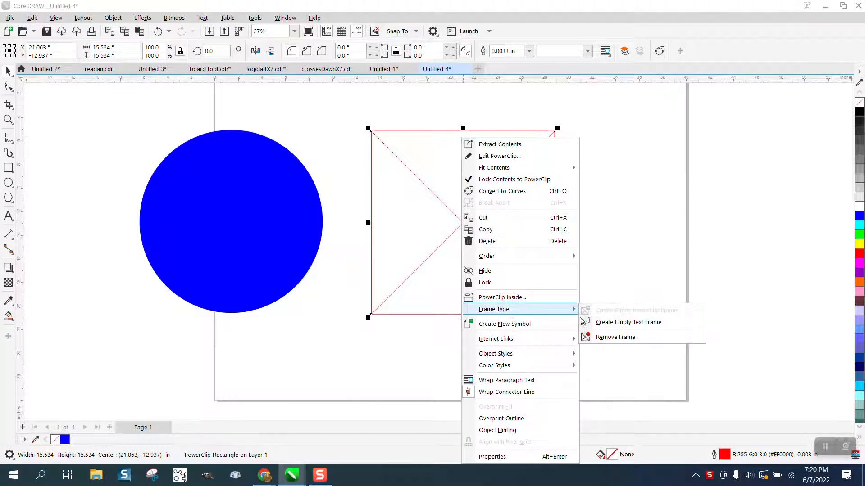
mouse_move(615, 337)
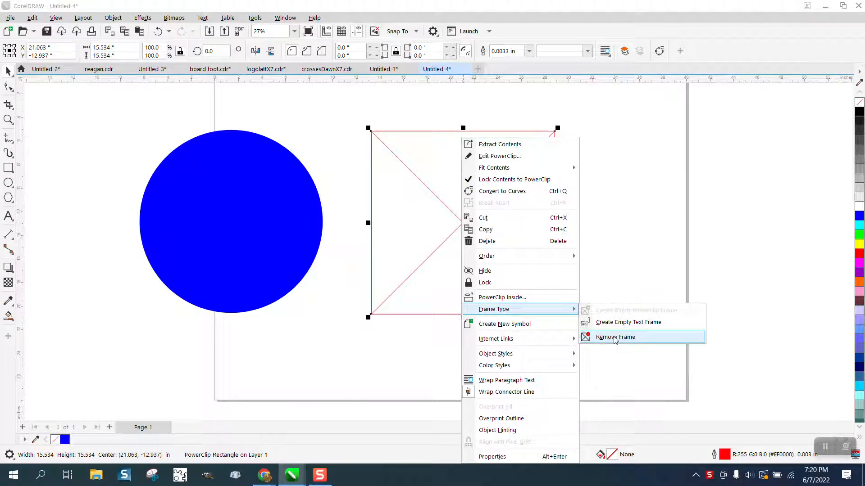
left_click(614, 337)
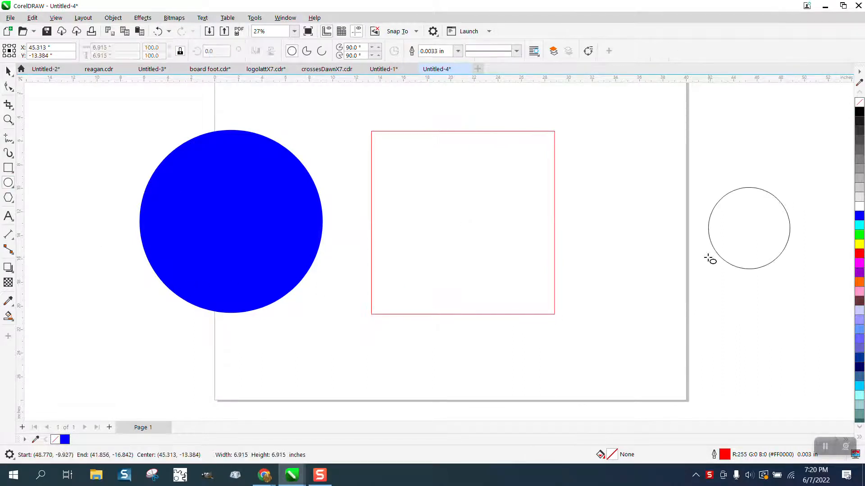
Step: Fill the new circle cyan and drop it inside the red rectangle as PowerClip contents
left_click(858, 225)
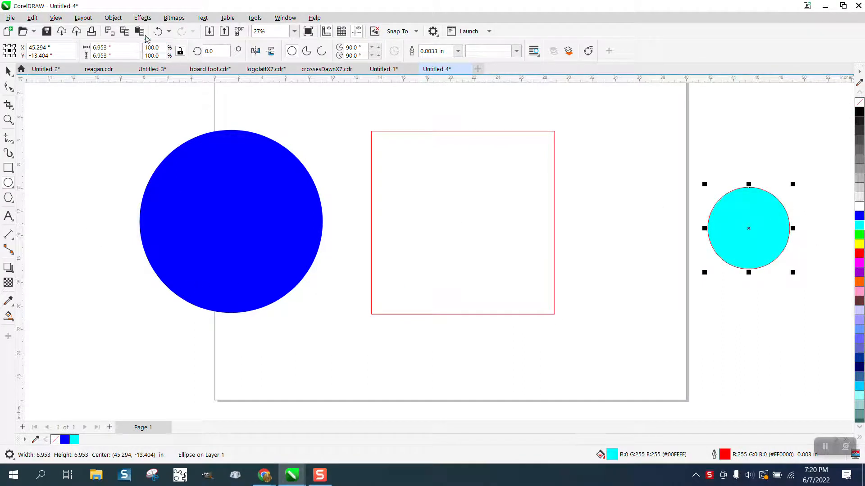
left_click(113, 17)
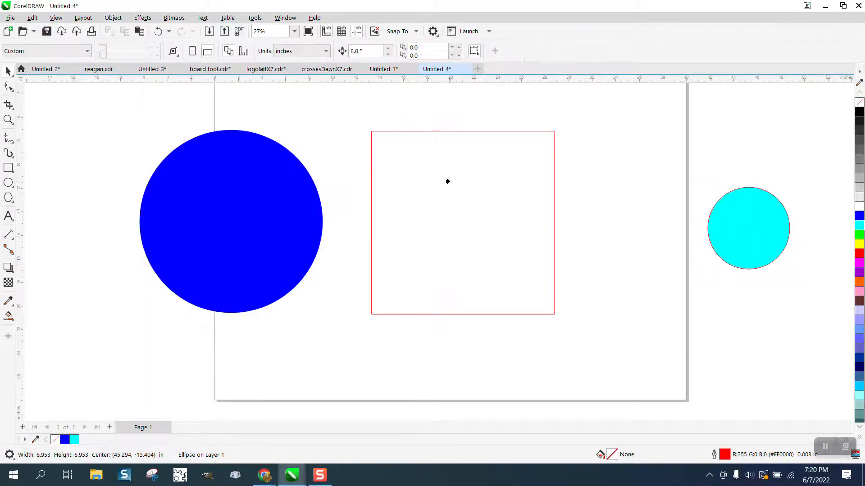
left_click_drag(748, 227, 462, 222)
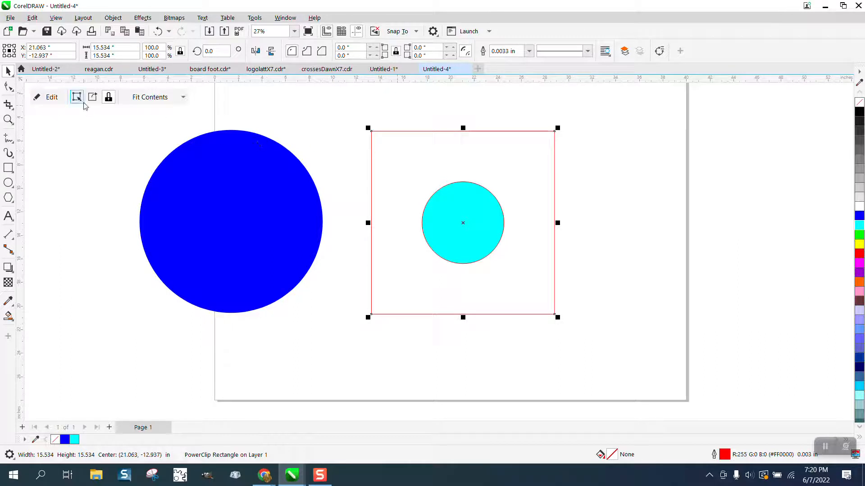
mouse_move(92, 98)
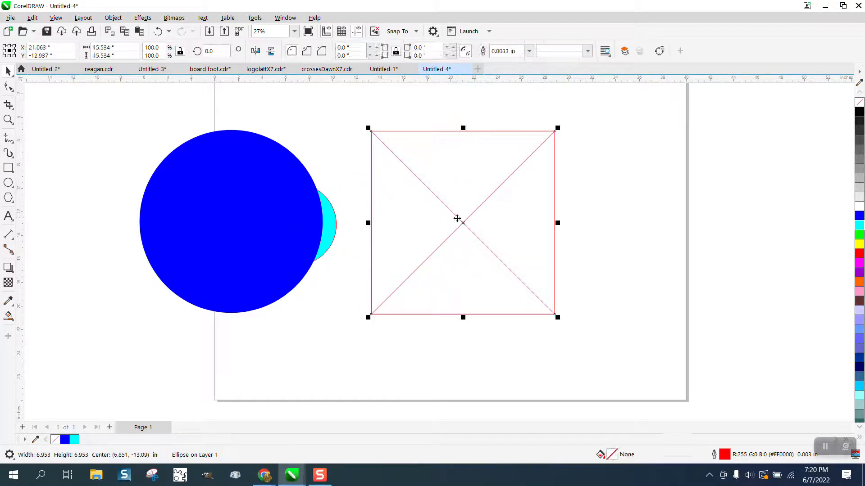
Step: Apply Frame Type > Remove Frame to the empty red rectangle and select it to confirm
right_click(457, 218)
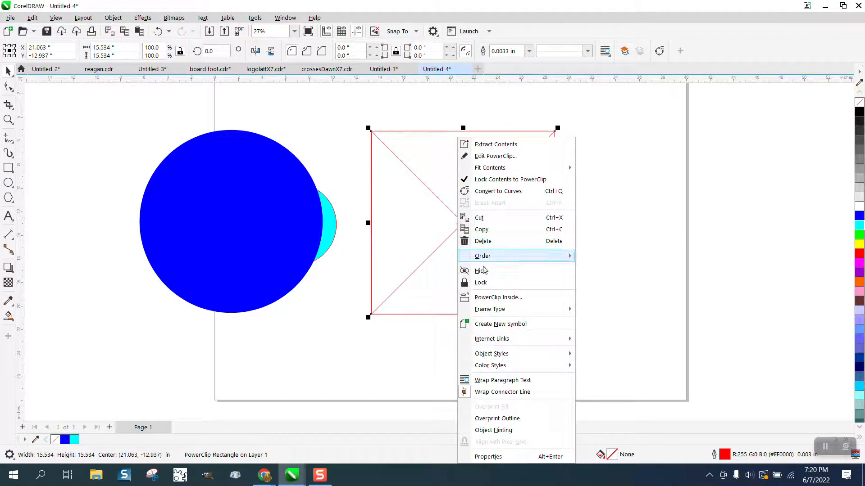
mouse_move(497, 298)
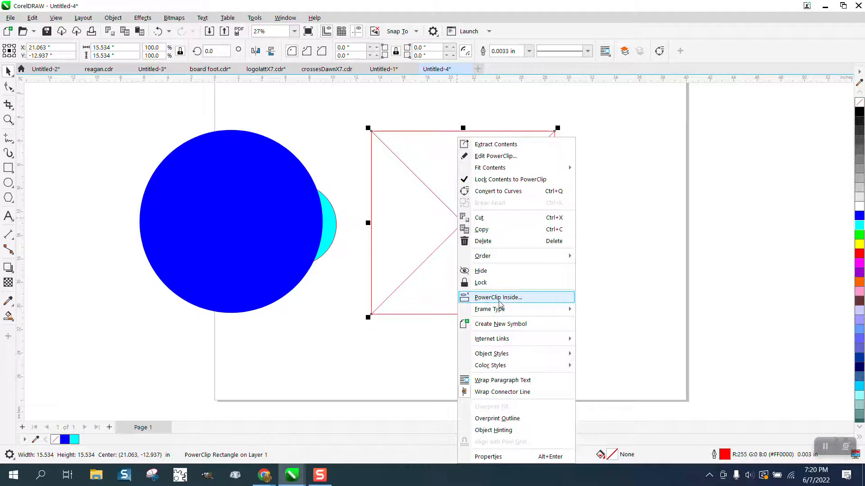
mouse_move(489, 308)
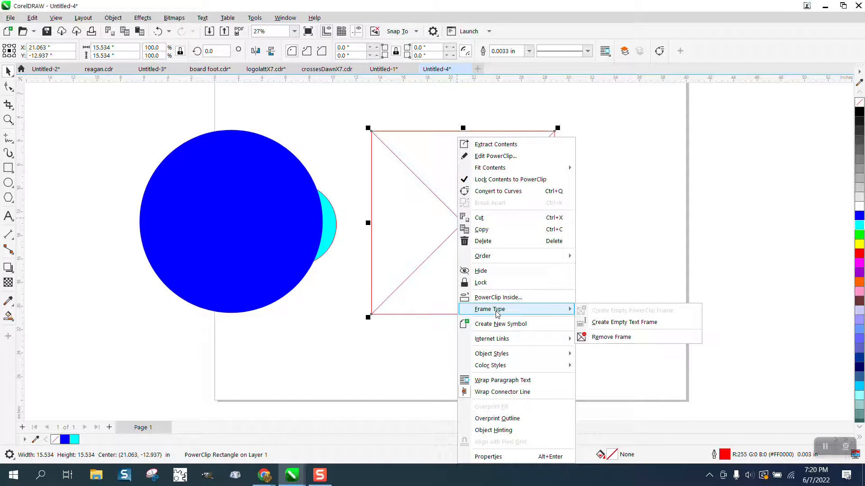
mouse_move(611, 337)
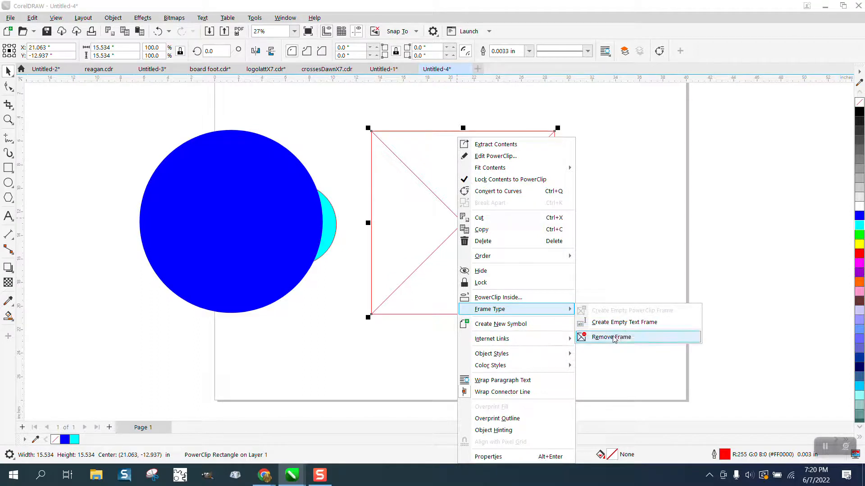
left_click(611, 337)
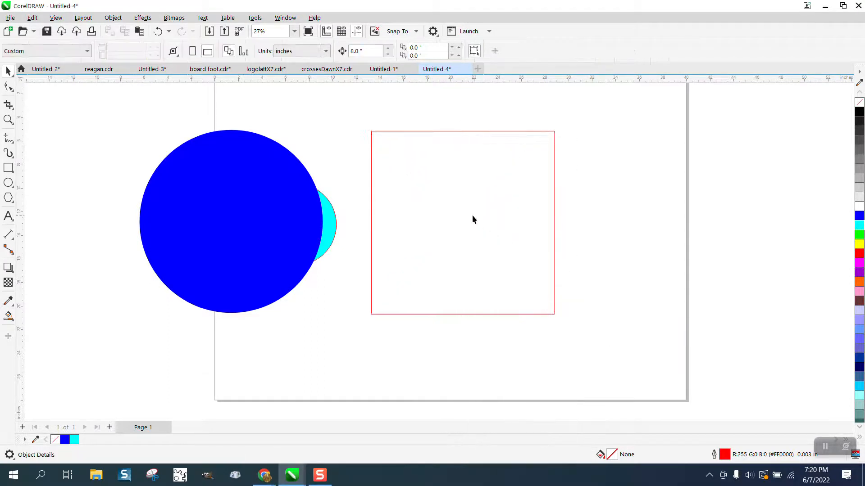
left_click(474, 223)
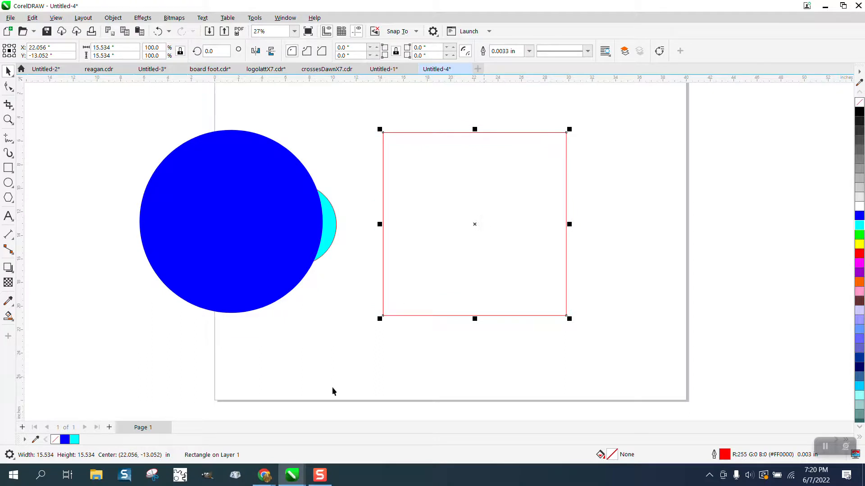